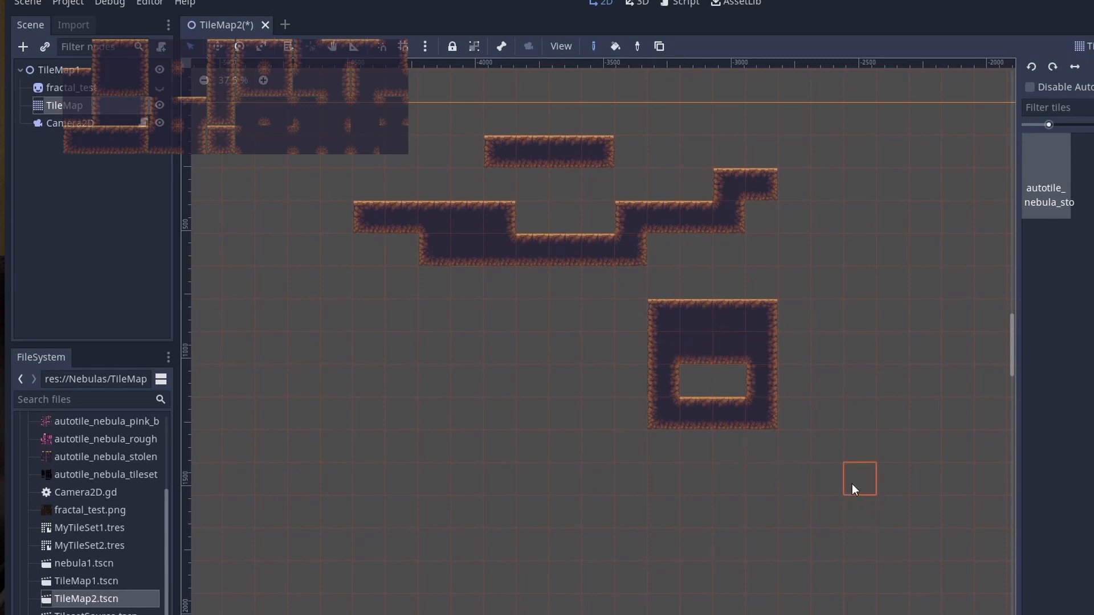
pyautogui.moveTo(854, 489)
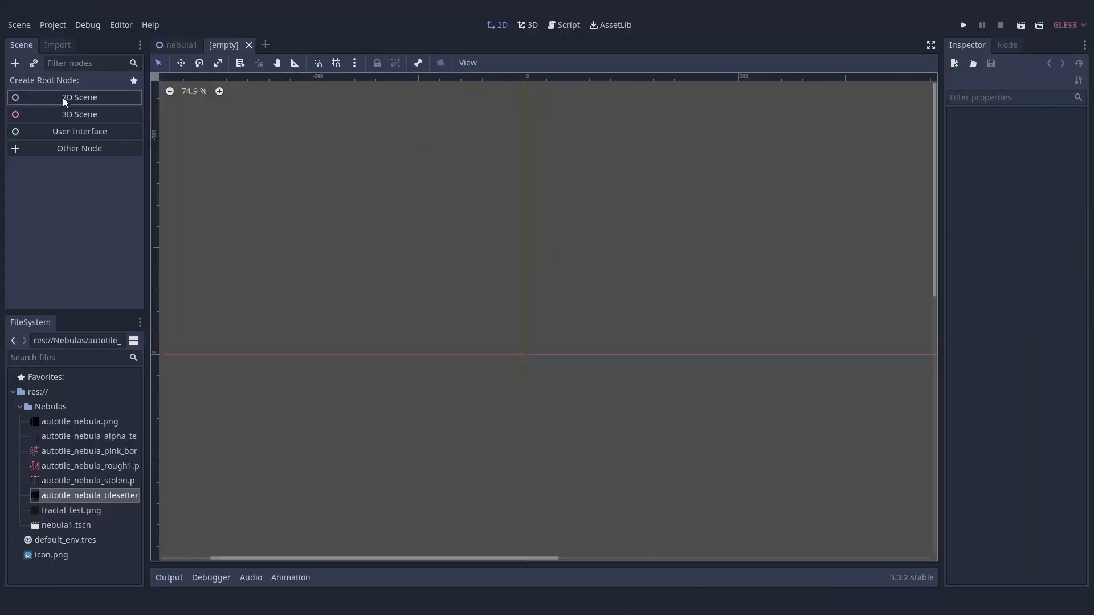
# Convert the 2D sprite scene into a tileset and save it as MyTileSet1
pyautogui.click(79, 97)
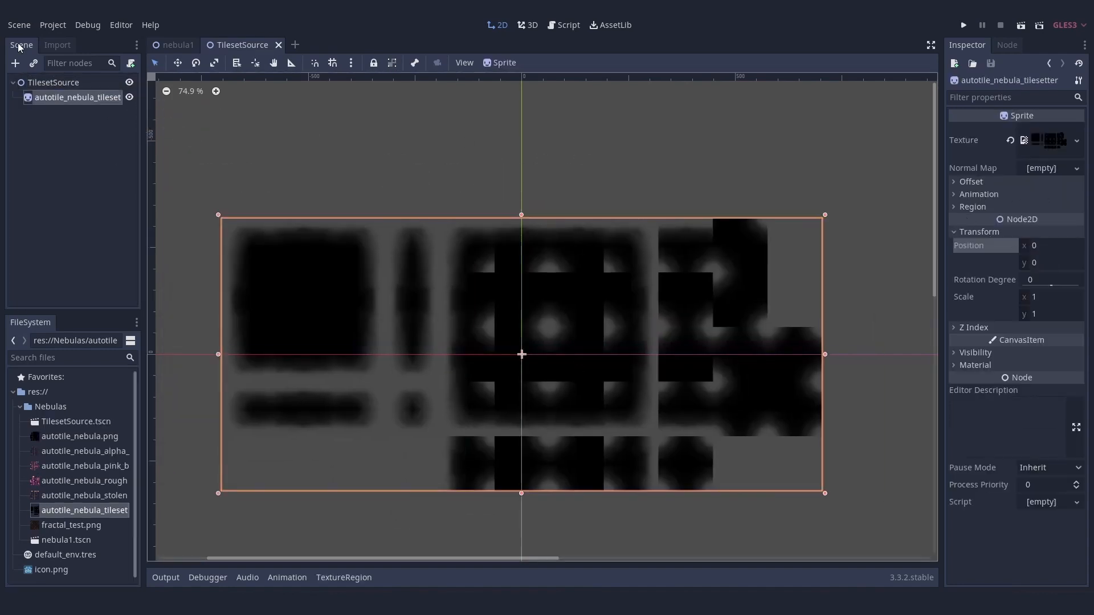
pyautogui.click(19, 24)
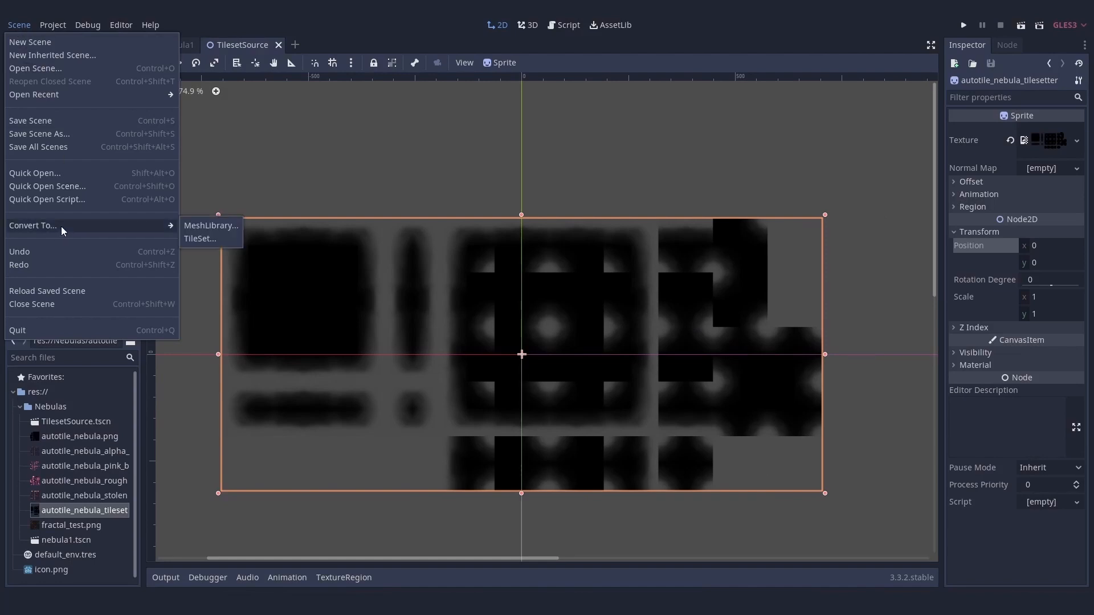
pyautogui.click(199, 238)
pyautogui.write('MyTileSet')
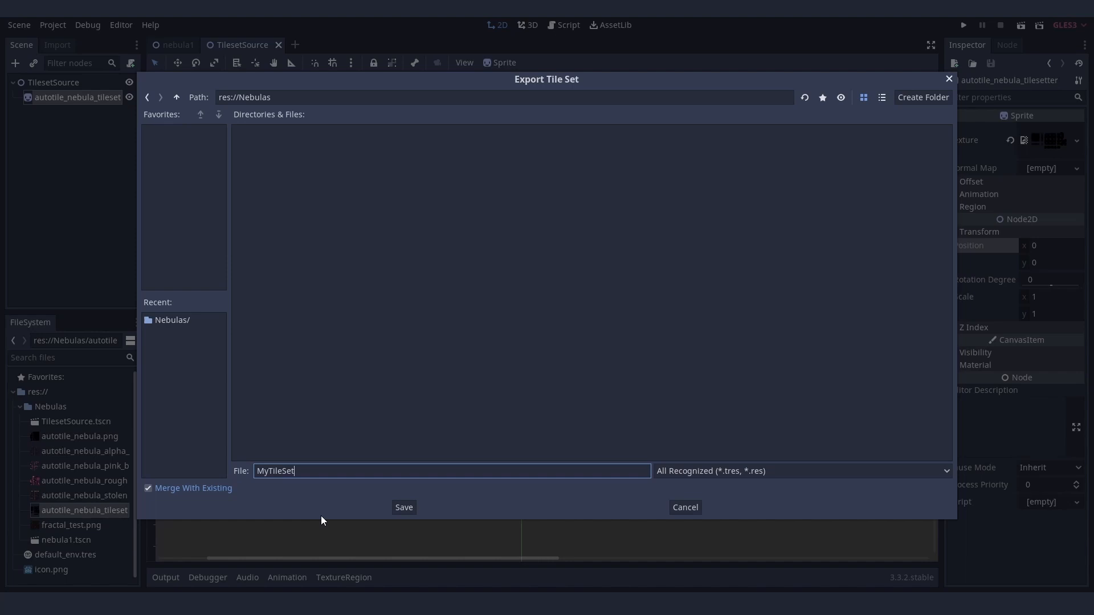
pyautogui.click(402, 508)
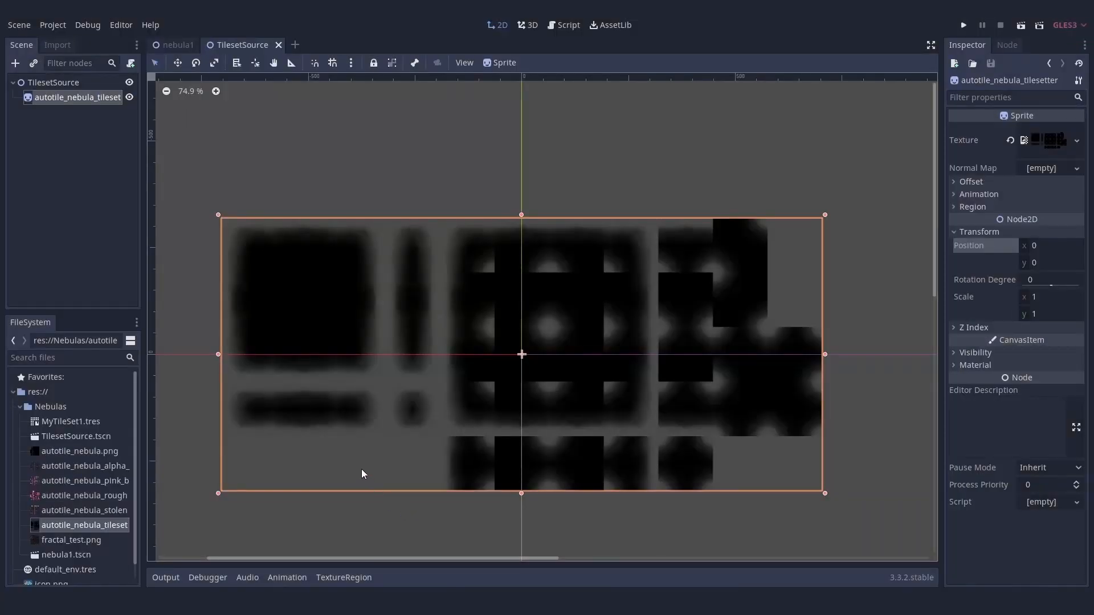
# Start a new scene with a 2D root named TileMap1 and add a TileMap child node
pyautogui.click(339, 45)
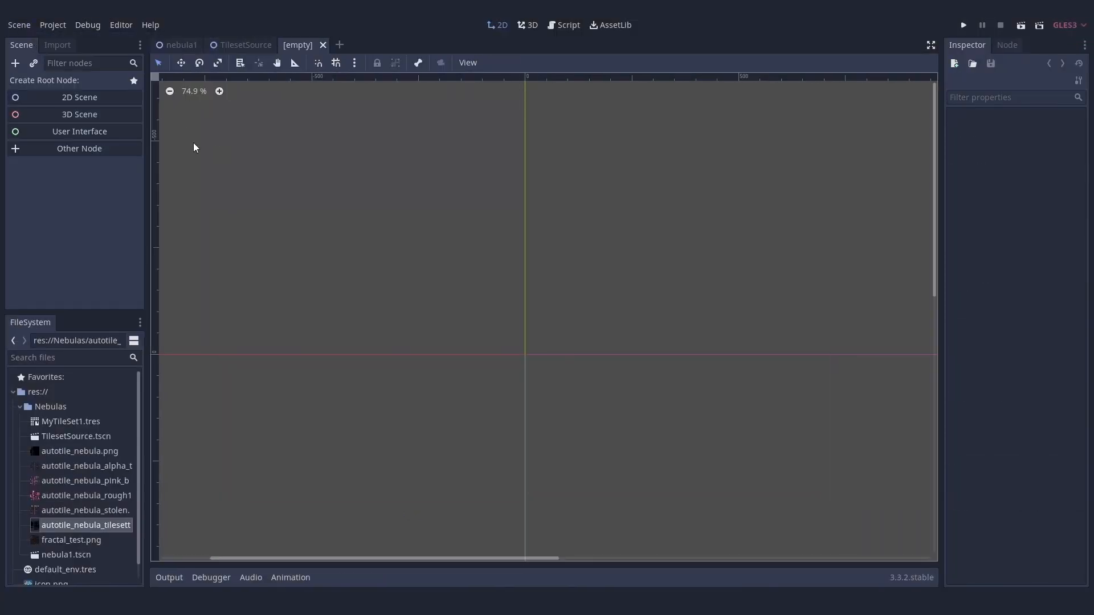
pyautogui.click(79, 97)
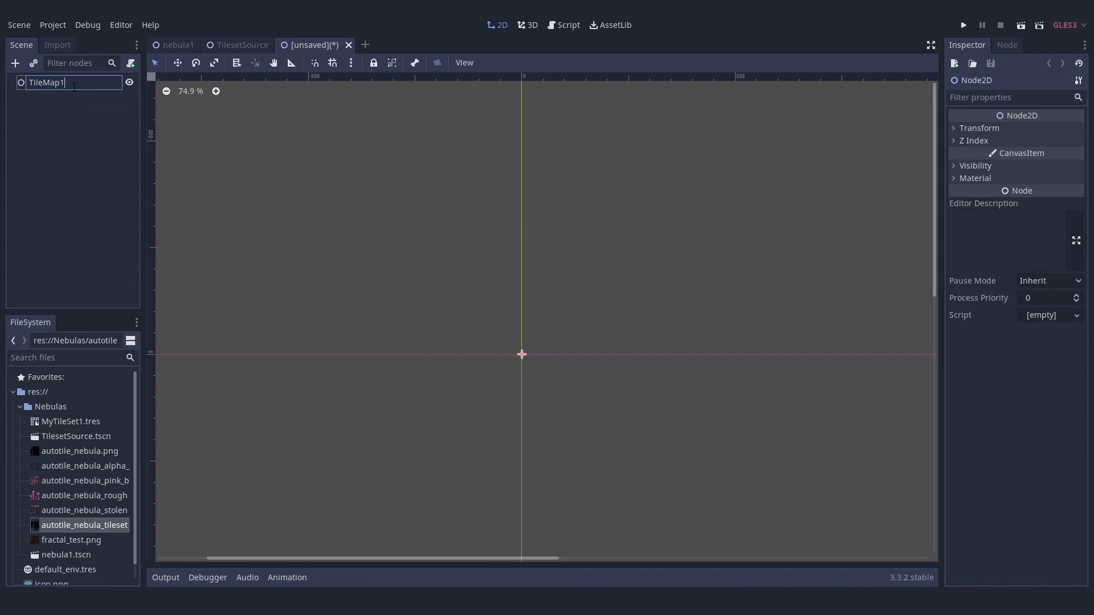
pyautogui.press('ctrl+s')
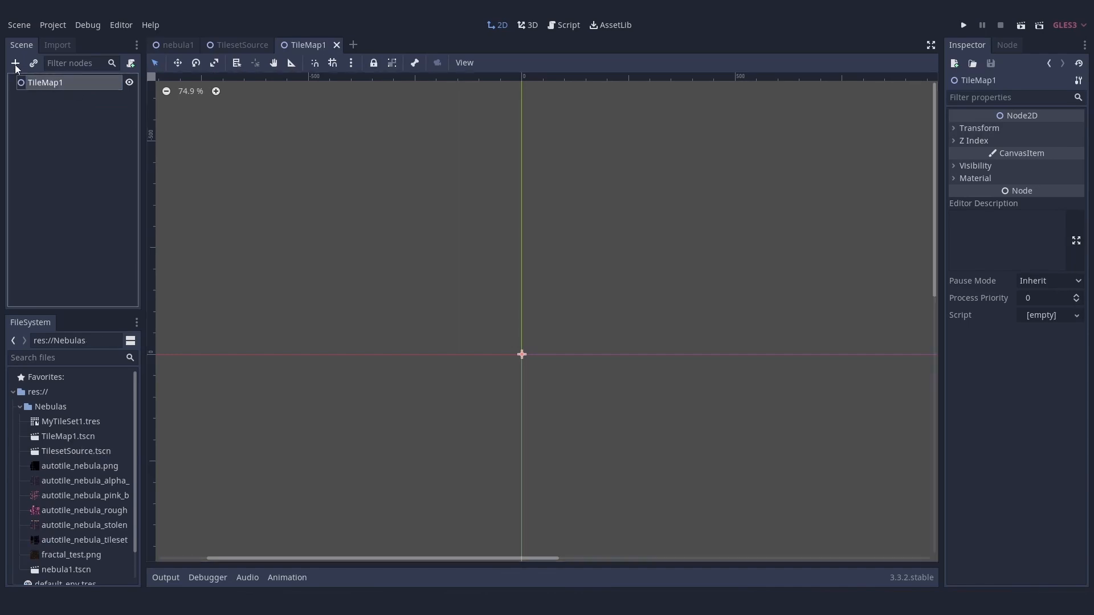
pyautogui.click(15, 62)
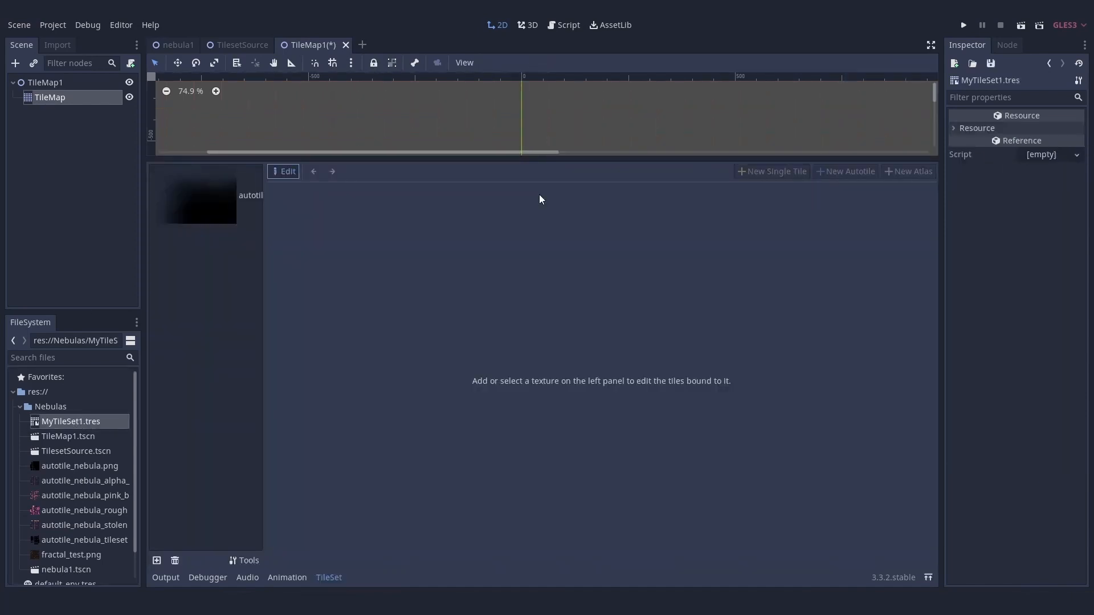
# Create a new autotile covering the whole nebula texture and begin painting its bitmask
pyautogui.click(197, 197)
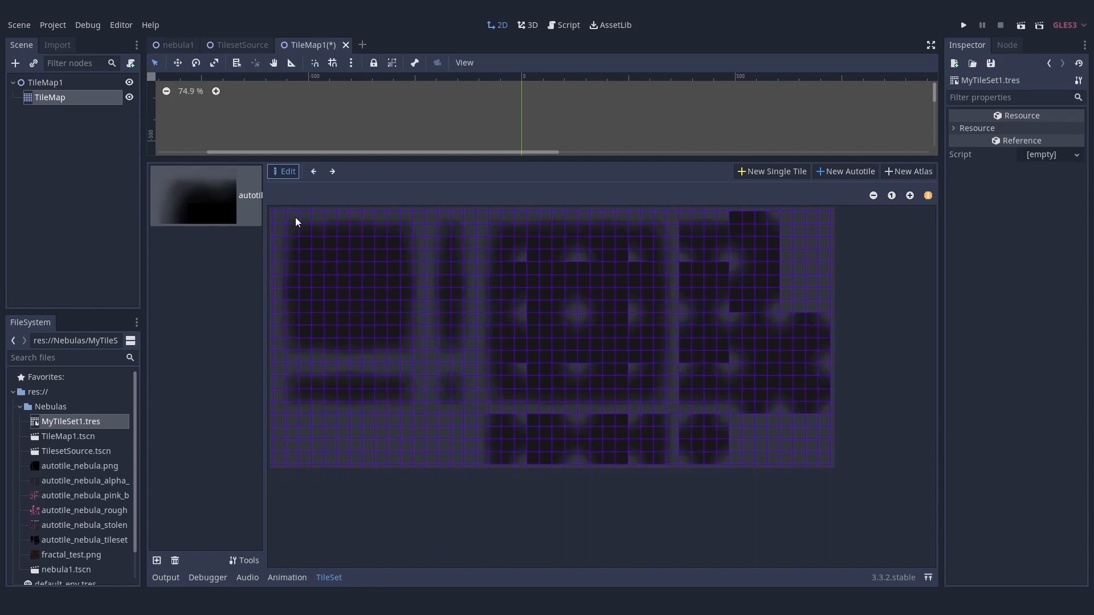
pyautogui.click(845, 171)
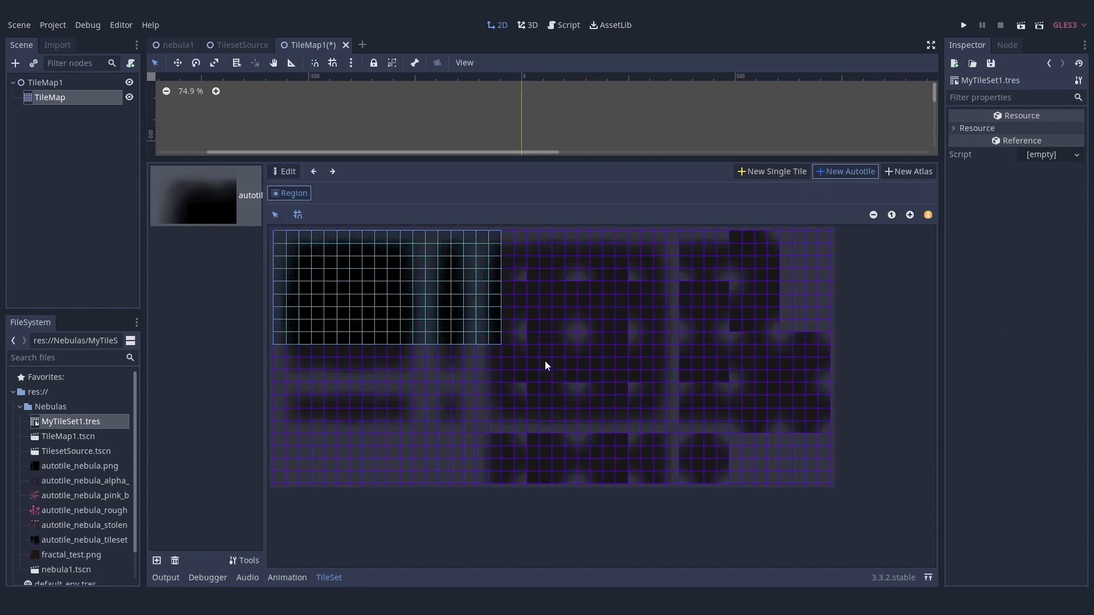
pyautogui.click(384, 286)
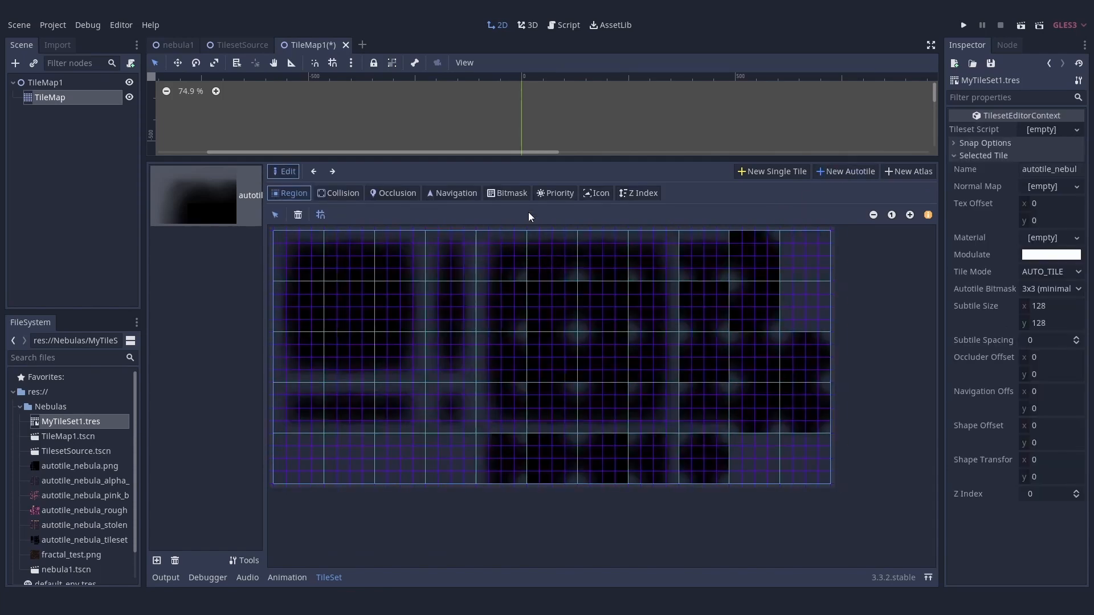
pyautogui.click(511, 192)
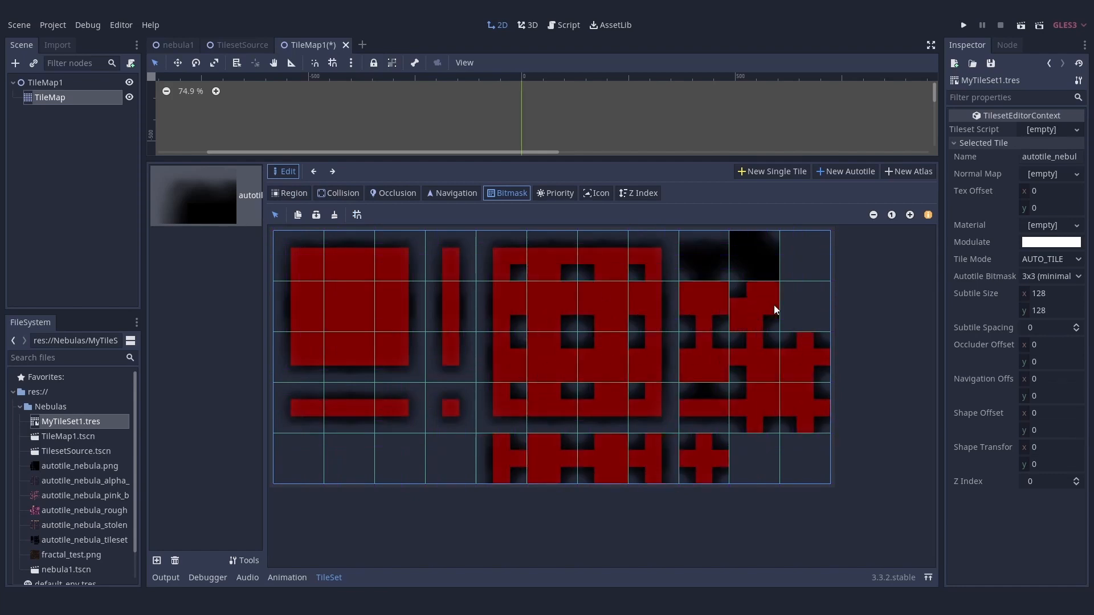
# Set the autotile bitmask mode to 3x3 minimal and return to the TileMap
pyautogui.click(1049, 288)
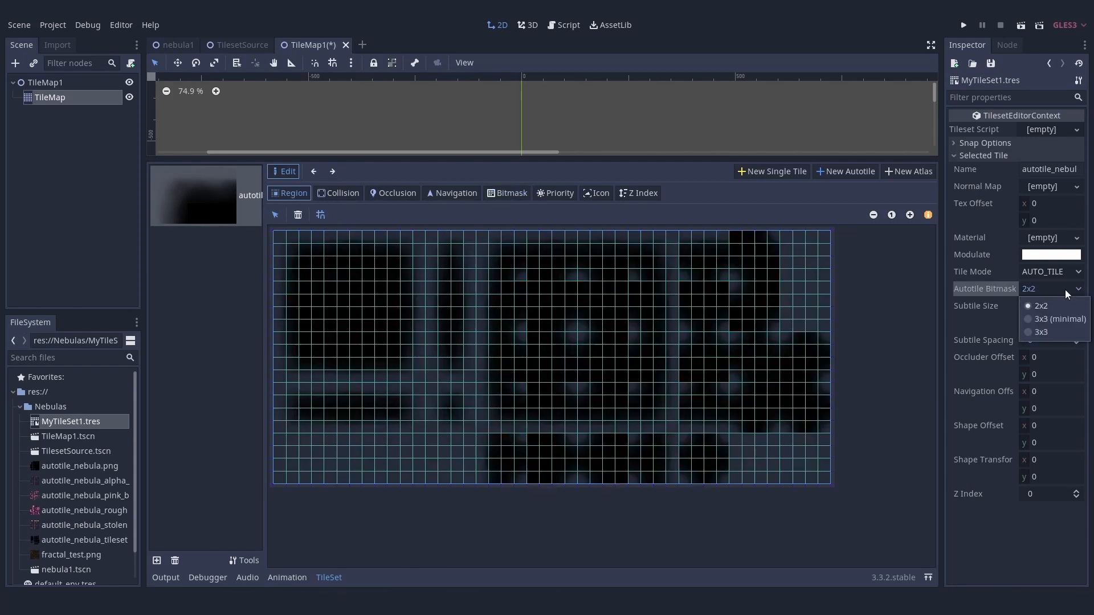
pyautogui.click(1059, 319)
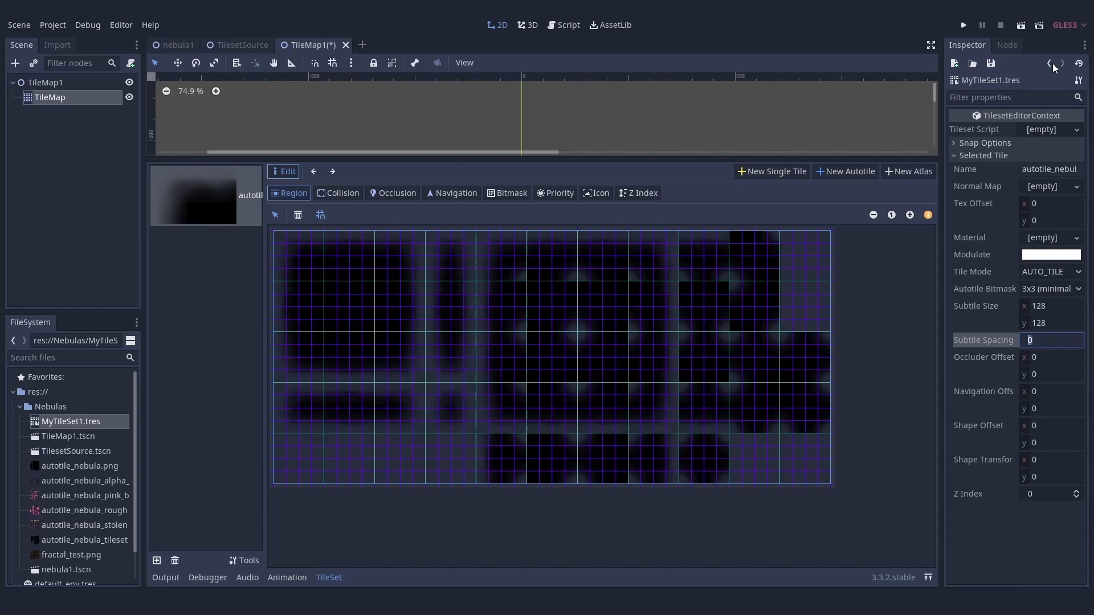
pyautogui.click(49, 97)
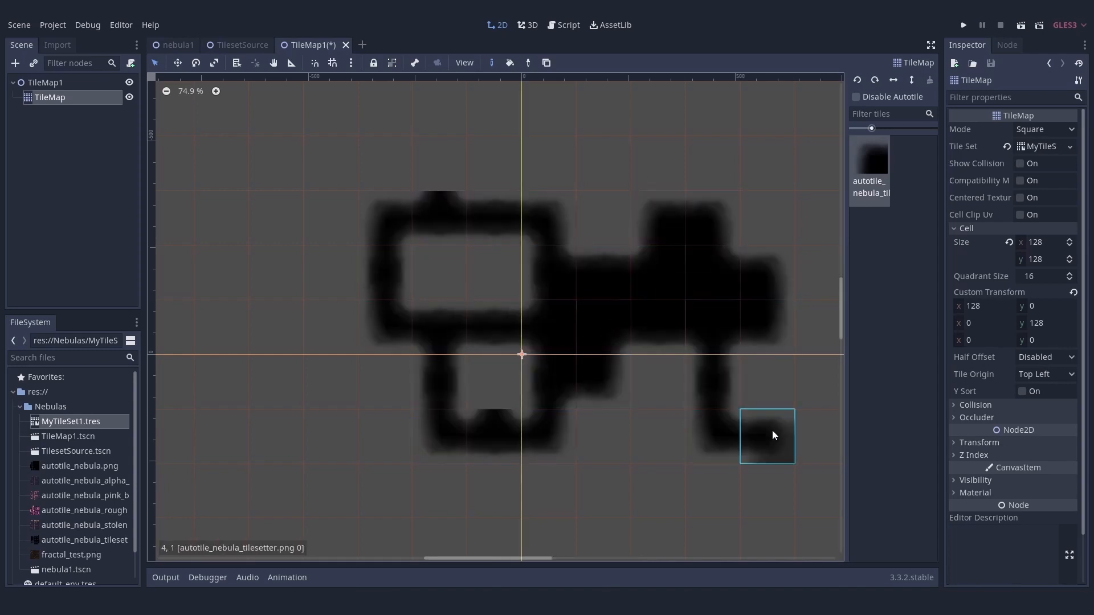
# Go back to the TileMap and paint nebula tiles across the map
pyautogui.scroll(-3)
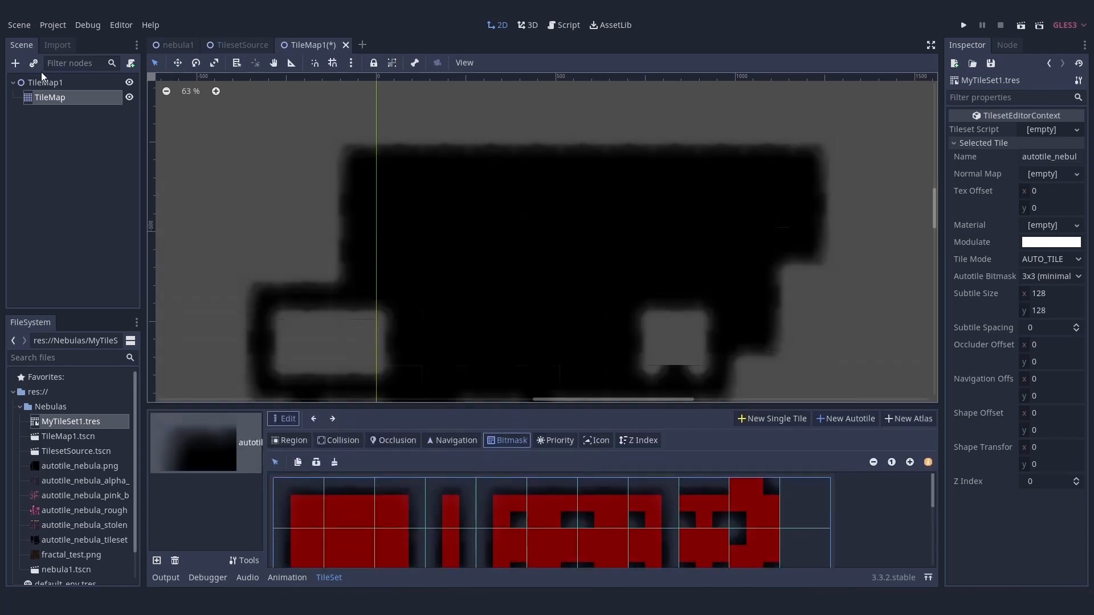
pyautogui.click(49, 97)
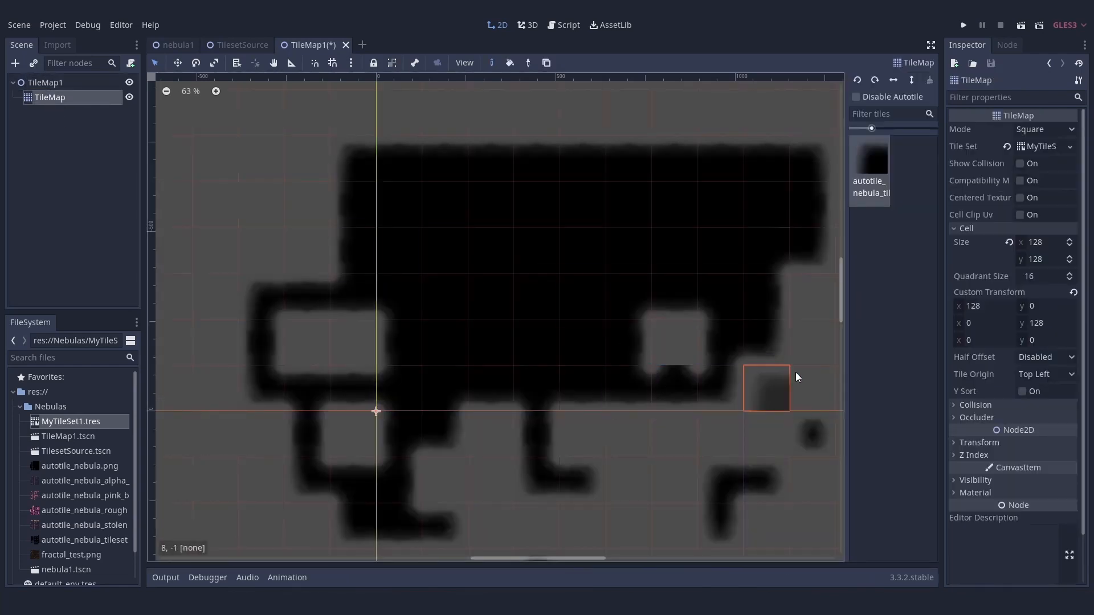
pyautogui.click(963, 24)
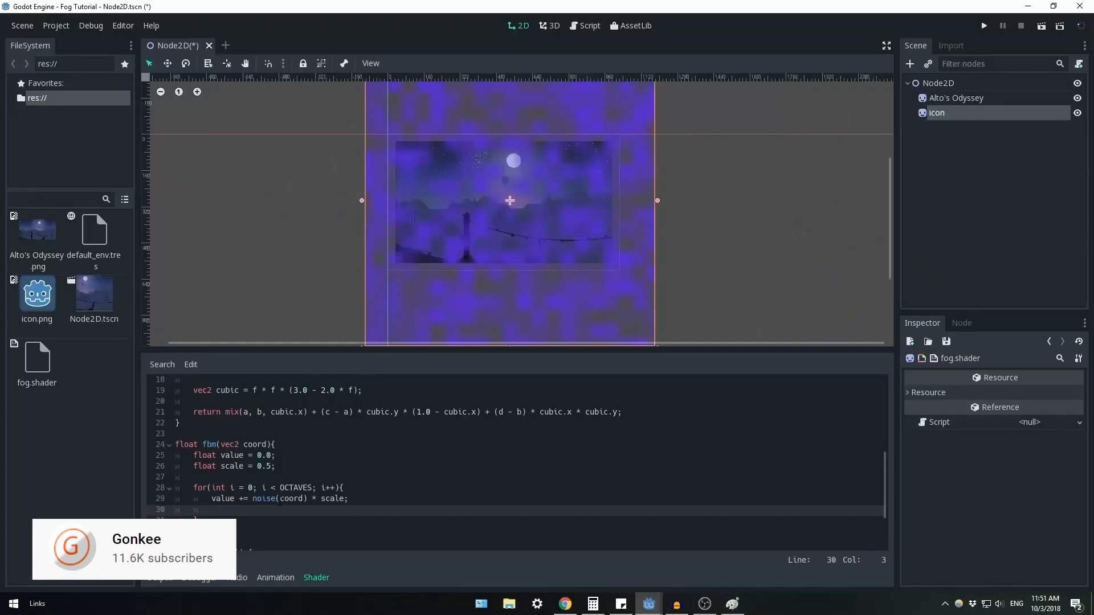
# Add coord *= 2. inside the fbm loop so coordinates double each octave
pyautogui.write('coord')
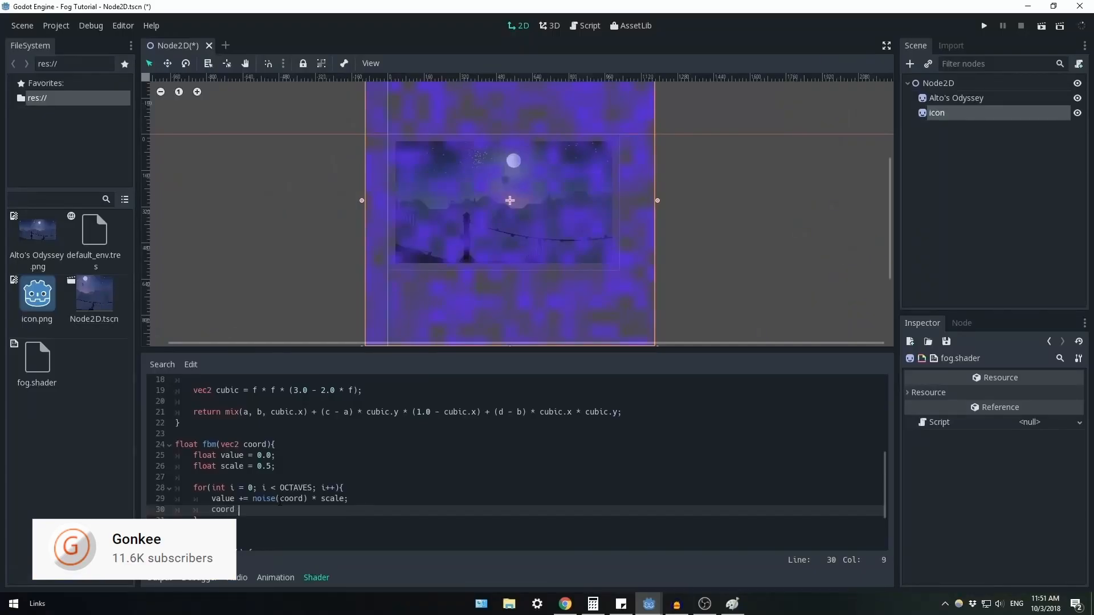
pyautogui.write('*= 2.')
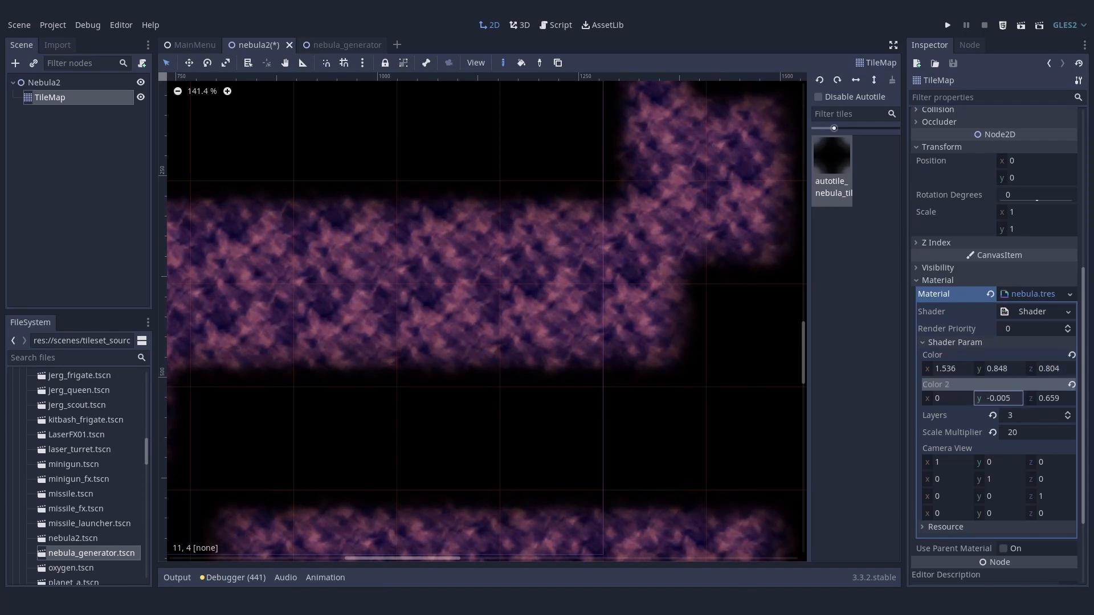
# Adjust the Color 2 shader parameter values toward purple and pink tones
pyautogui.click(947, 24)
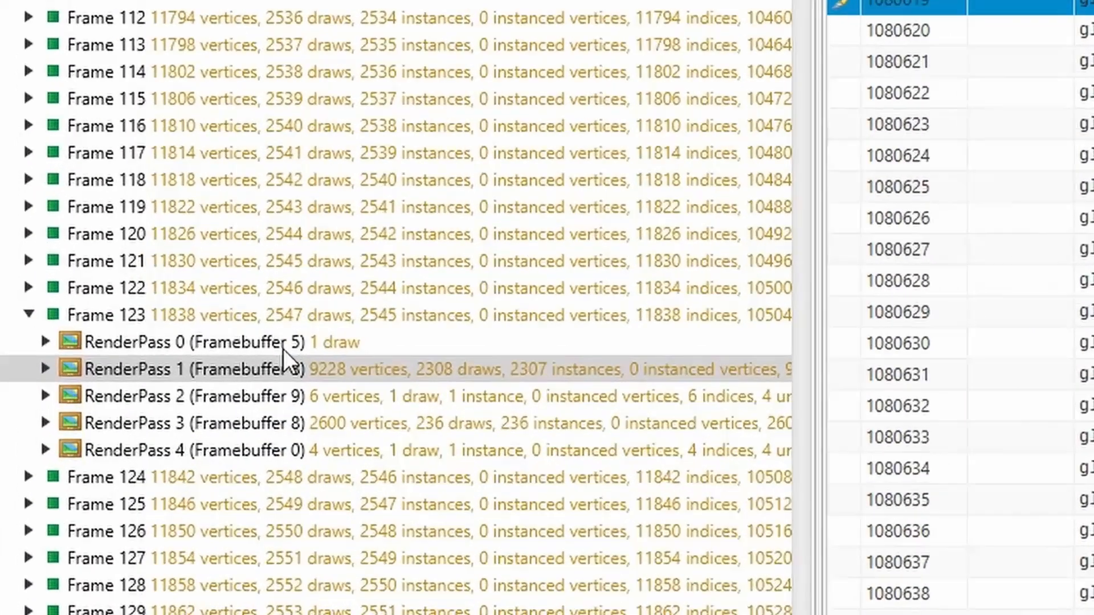
pyautogui.doubleClick(313, 316)
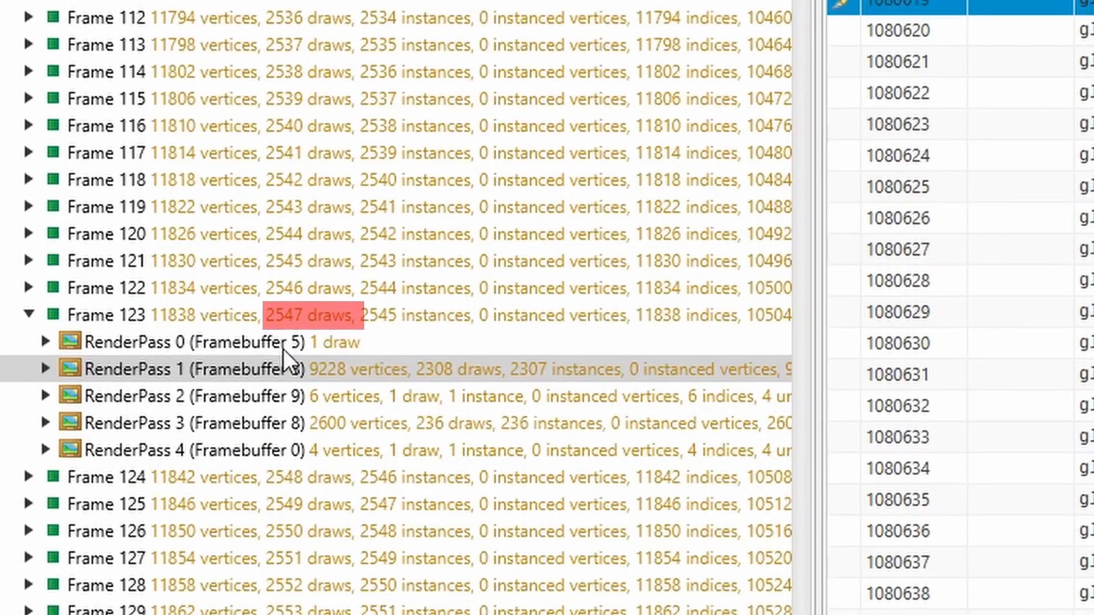